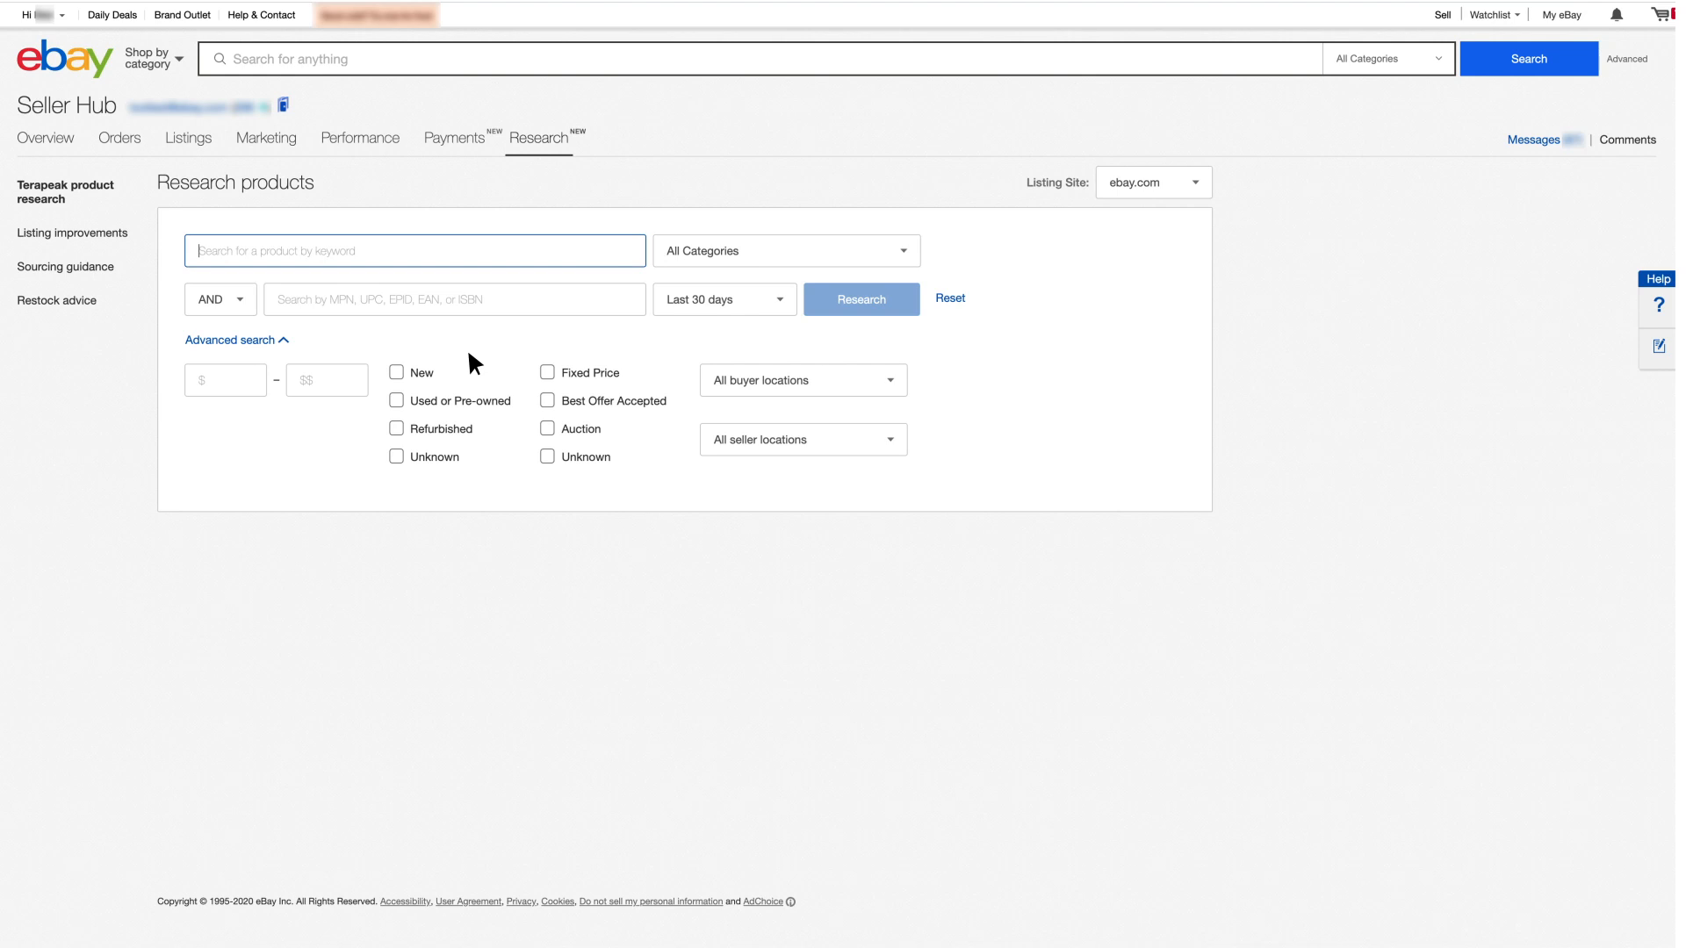
- Restrict the product research filters to New, Fixed Price and Best Offer Accepted listings
{"action": "left_click", "coordinate": [397, 373]}
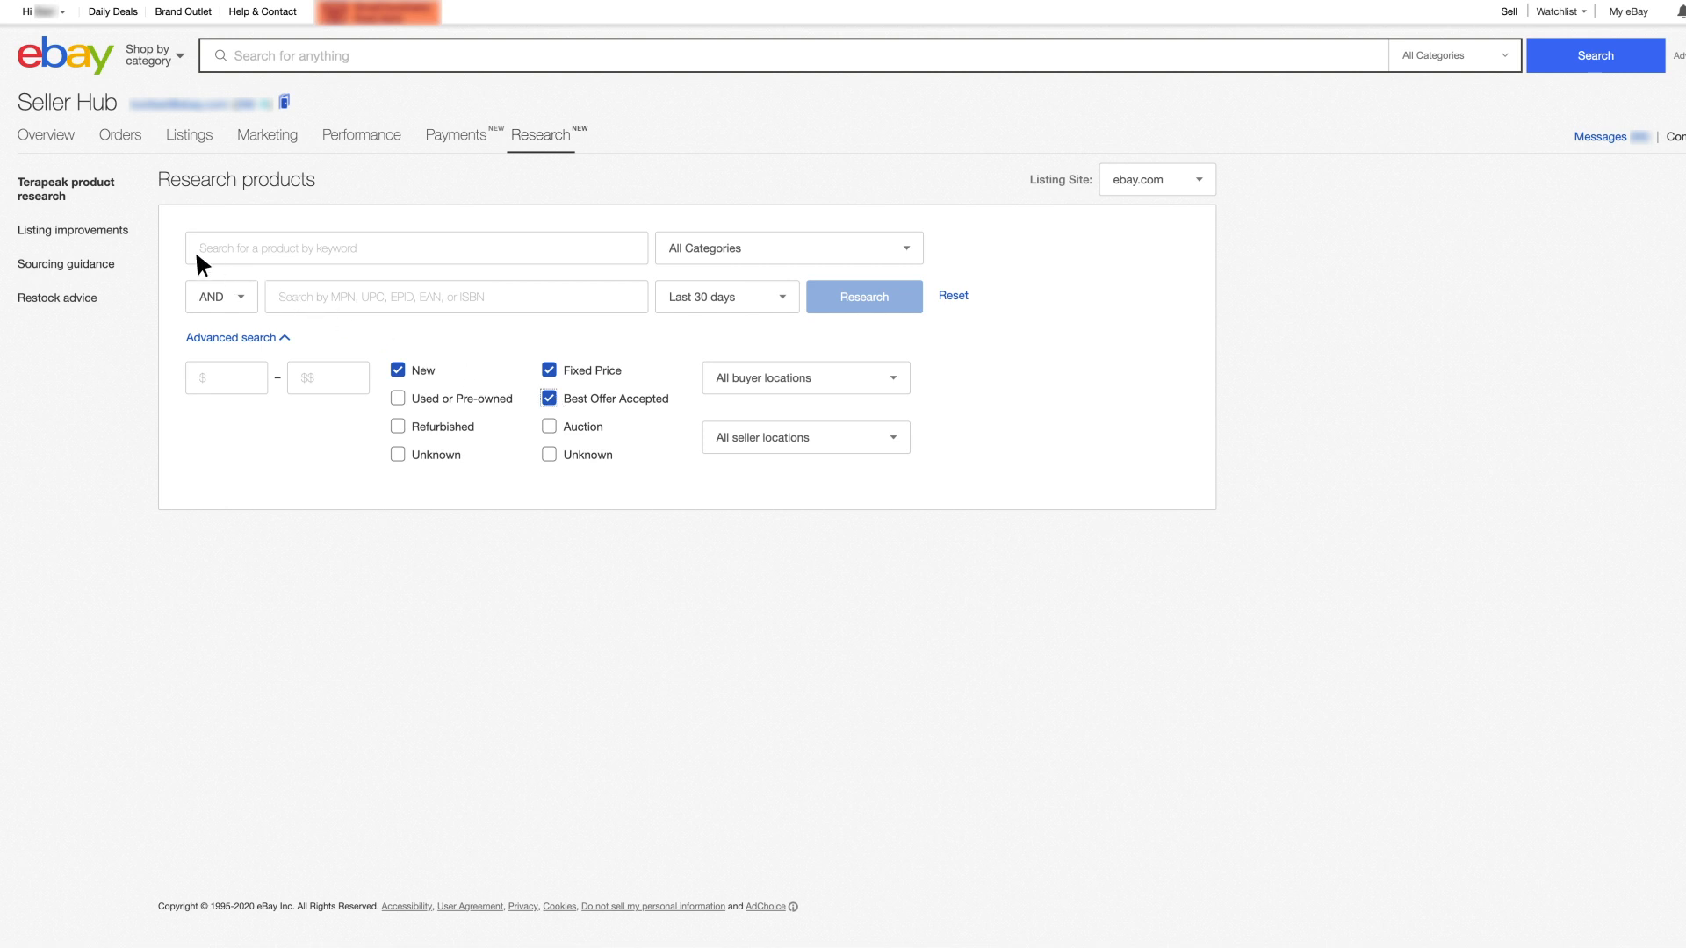
- Research 'inflatable bounce house', showing 392 sold at a $421.82 average price
{"action": "type", "text": "inflatable bou"}
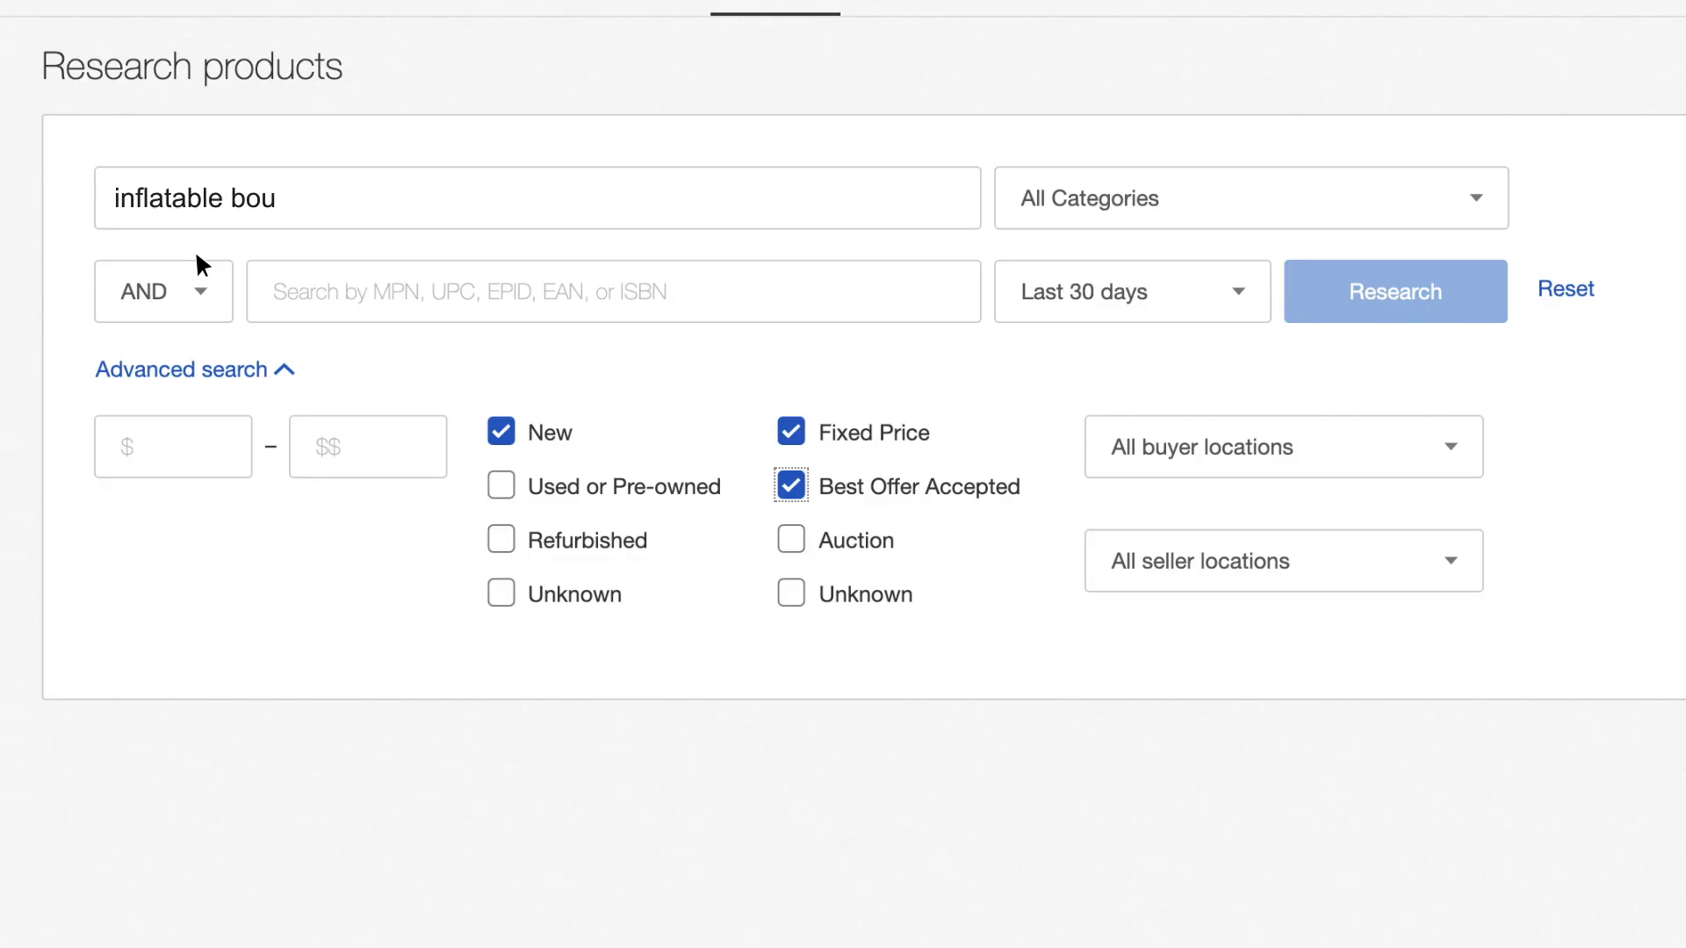
{"action": "left_click", "coordinate": [1393, 291]}
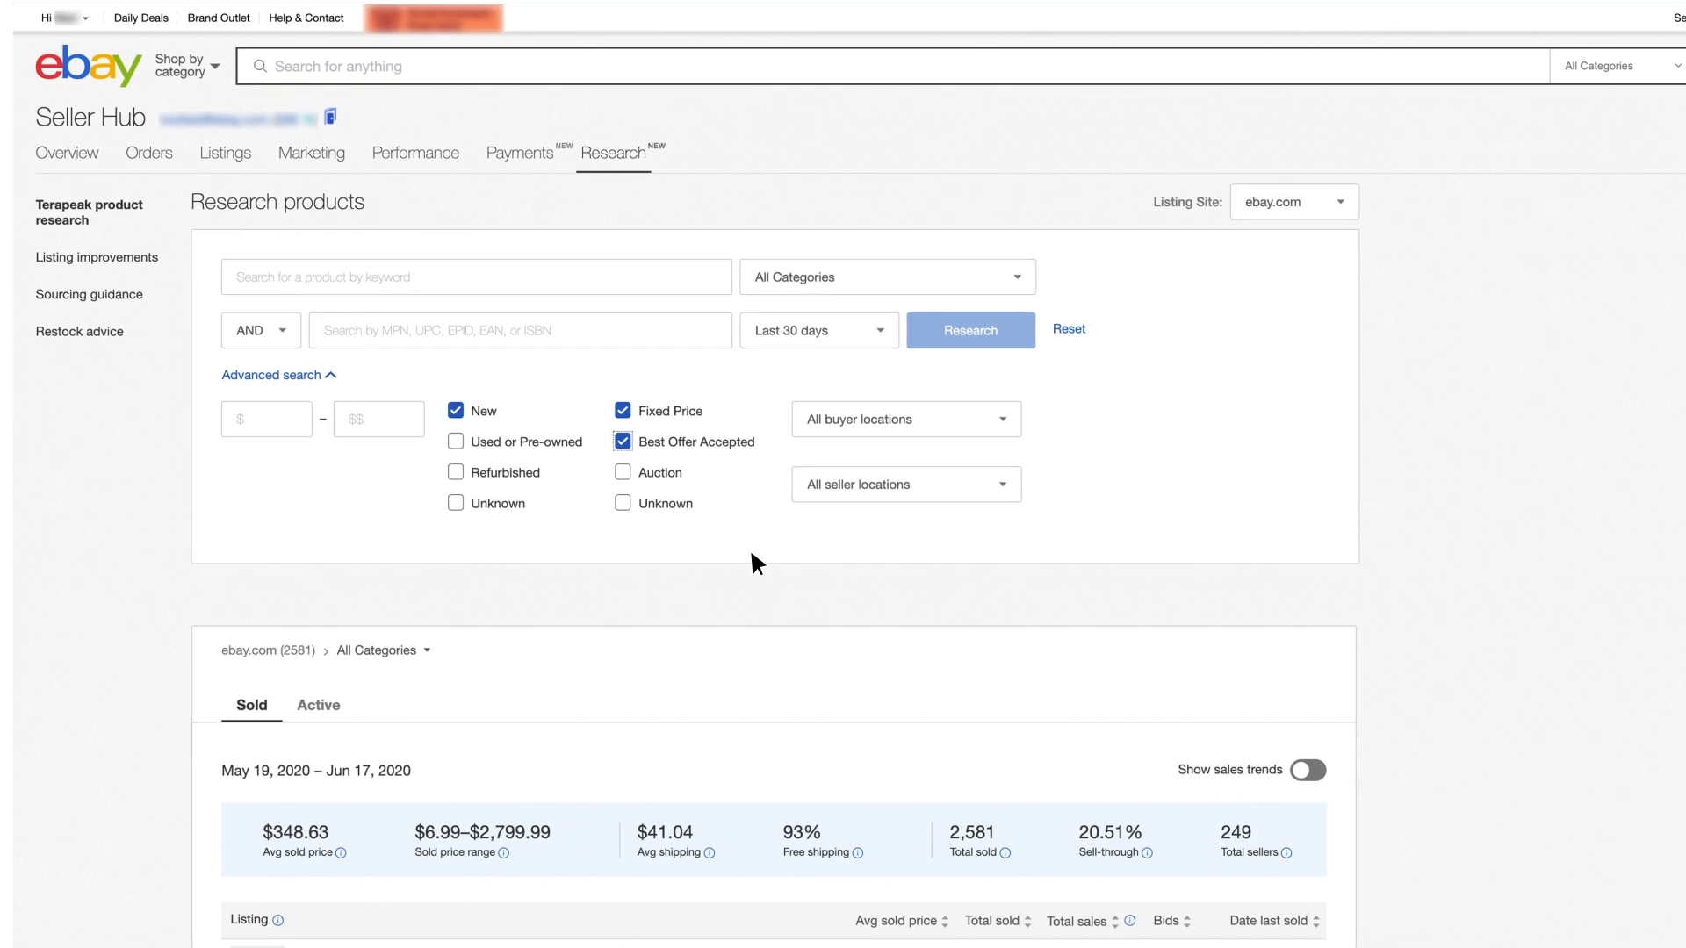
{"action": "type", "text": "inflatable bou"}
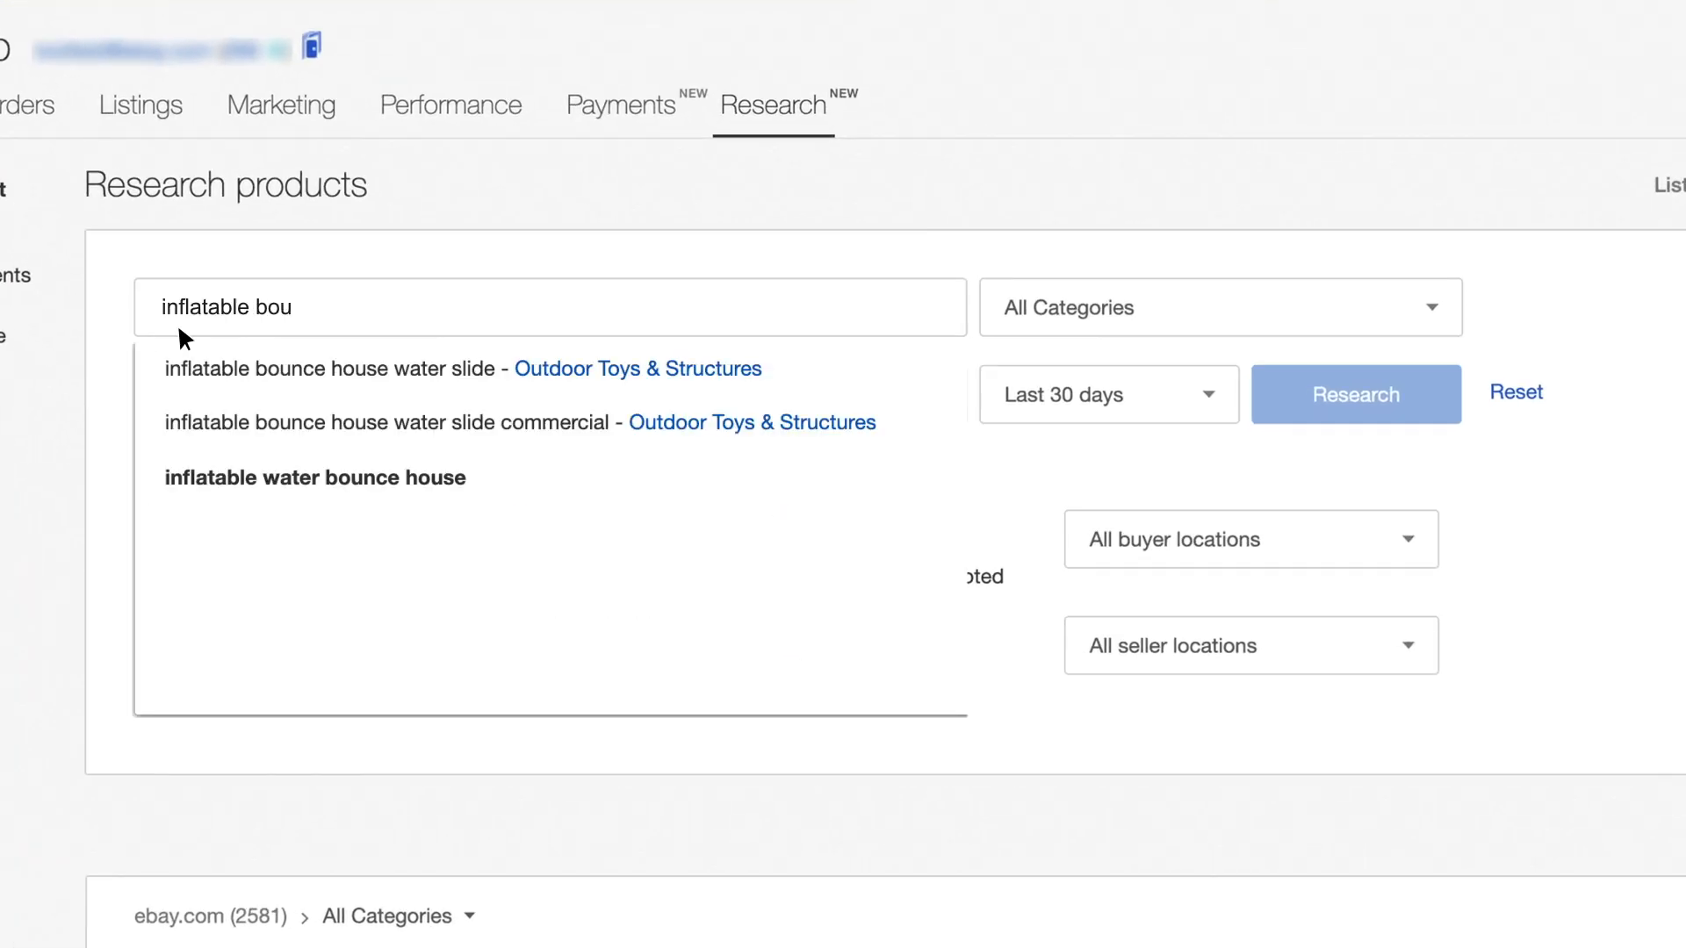
{"action": "left_click", "coordinate": [1355, 393]}
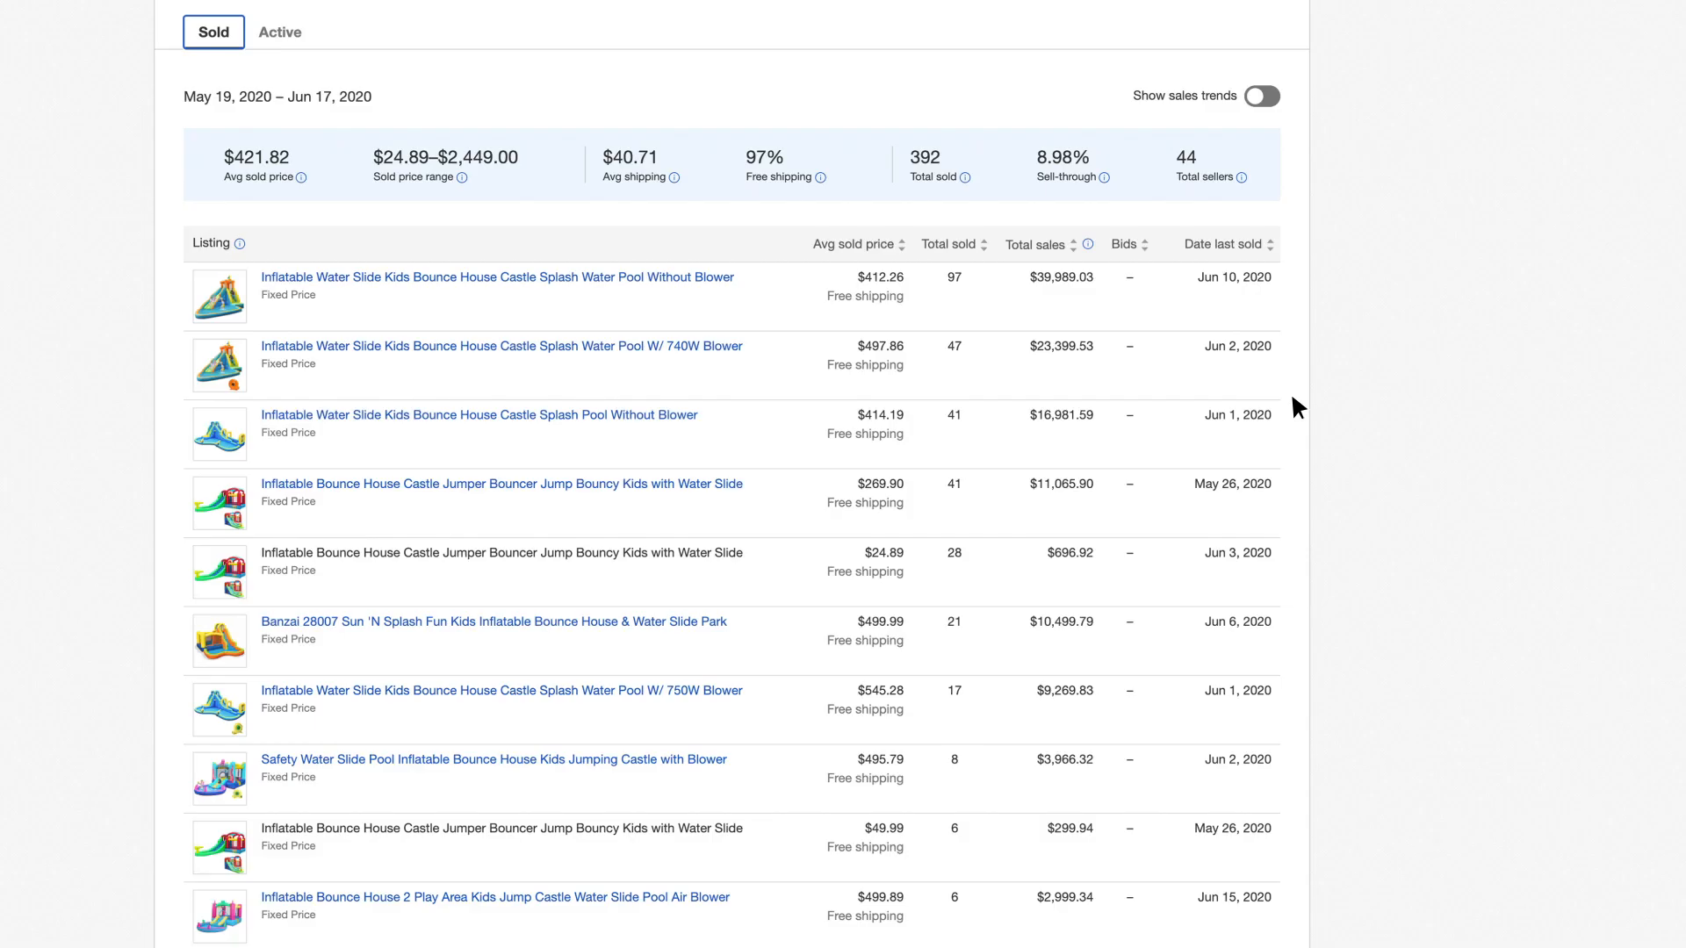
- Review active bounce house listings ($8,146.74 average), then open a sold listing priced US $599.99
{"action": "left_click", "coordinate": [279, 30]}
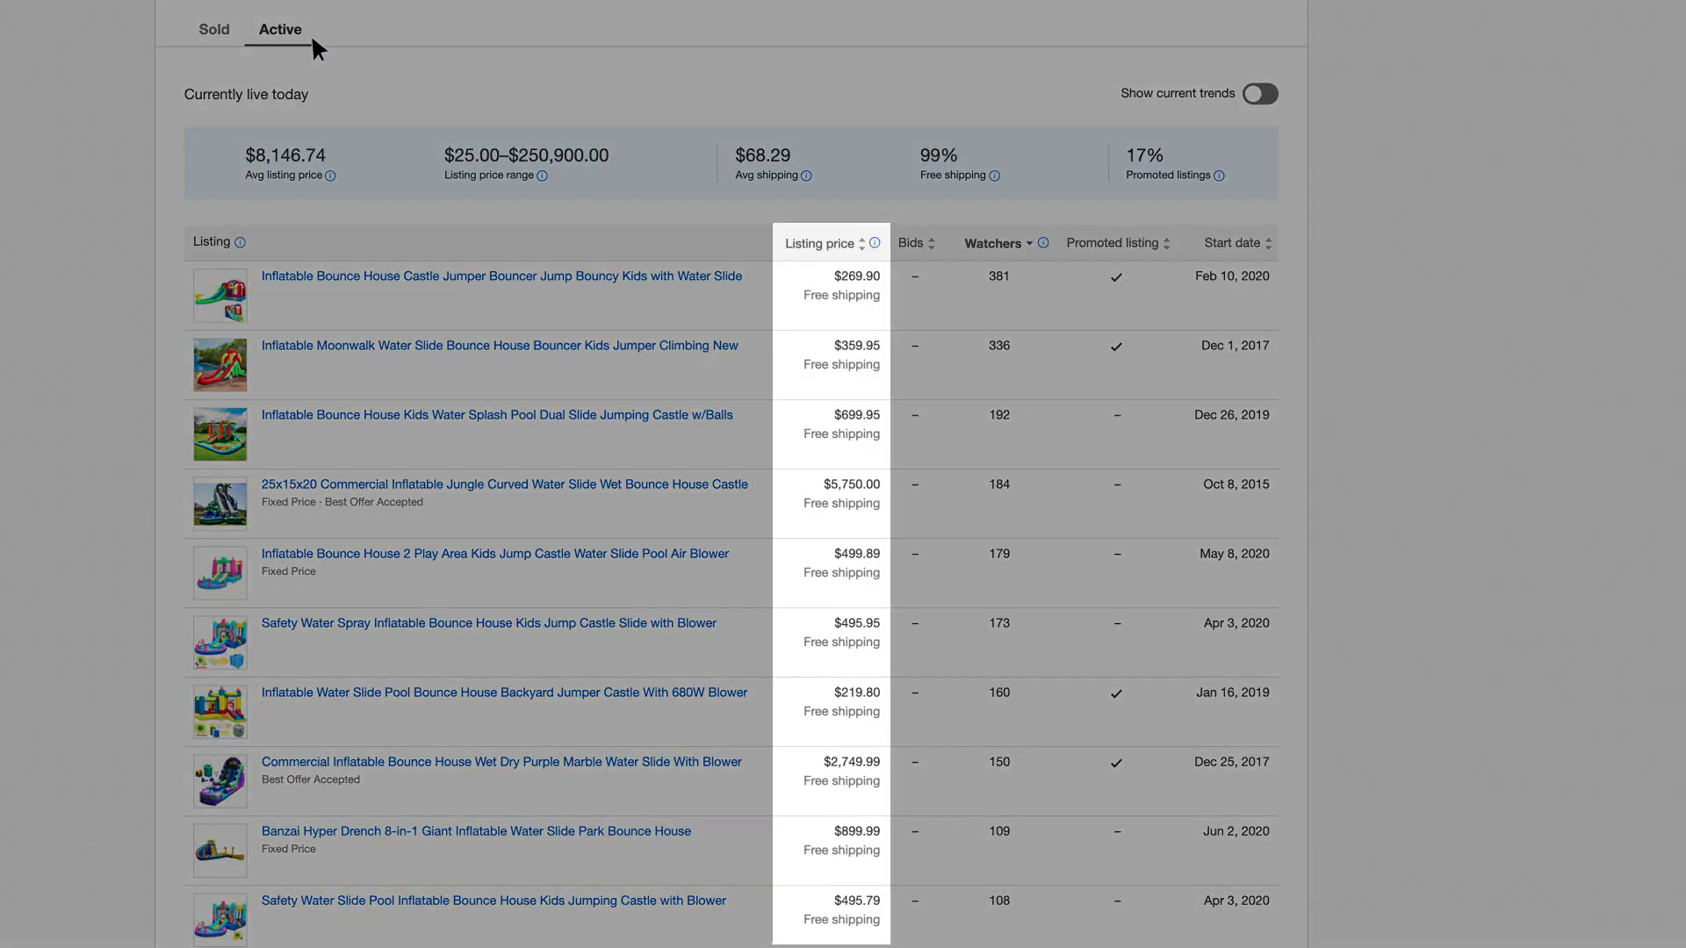
{"action": "mouse_move", "coordinate": [810, 279]}
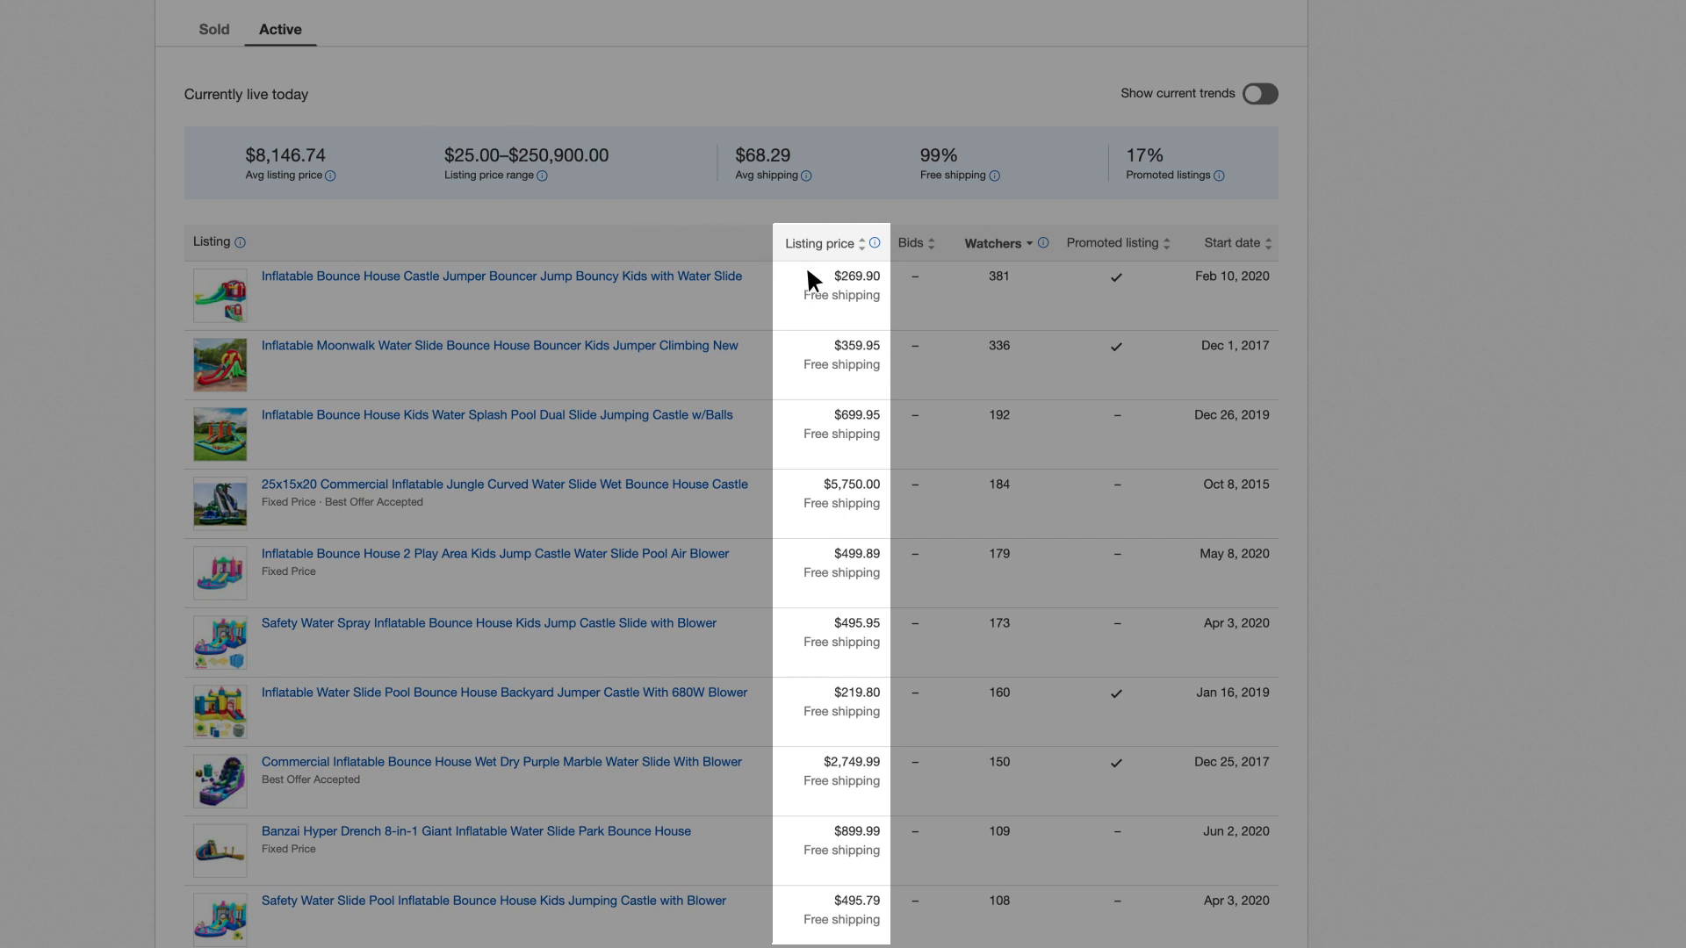
{"action": "mouse_move", "coordinate": [820, 587]}
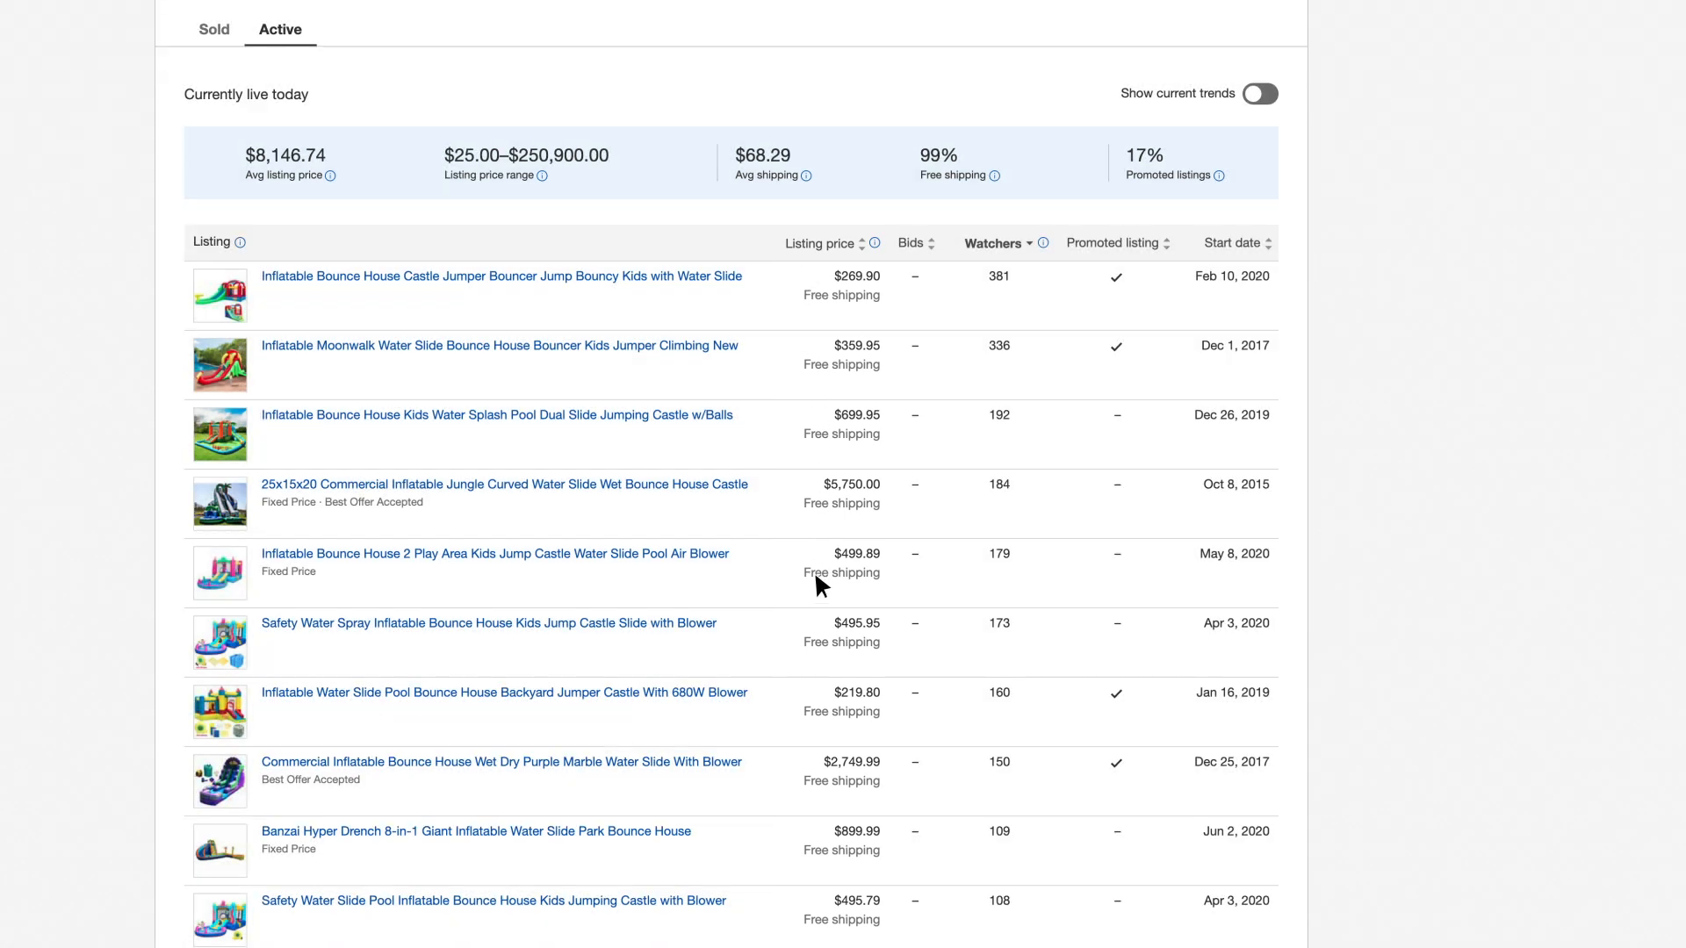
{"action": "left_click", "coordinate": [213, 30]}
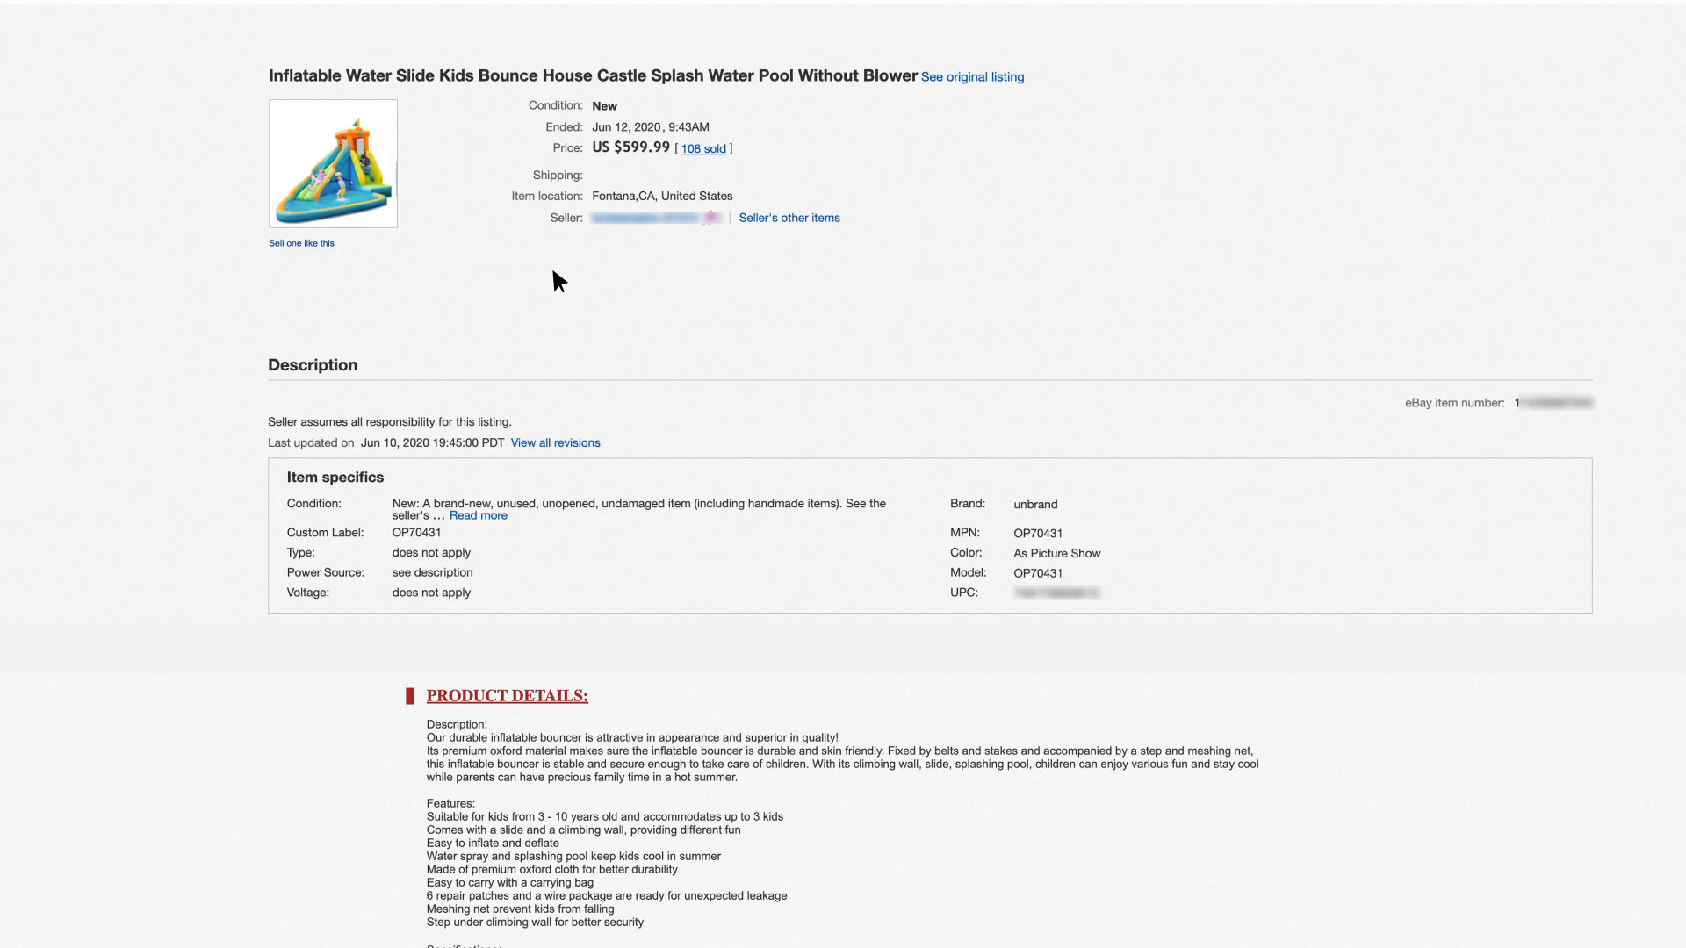
- Scroll the water slide bounce house listing down to its features, specifications and package contents
{"action": "scroll", "scroll_direction": "down", "scroll_amount": 3}
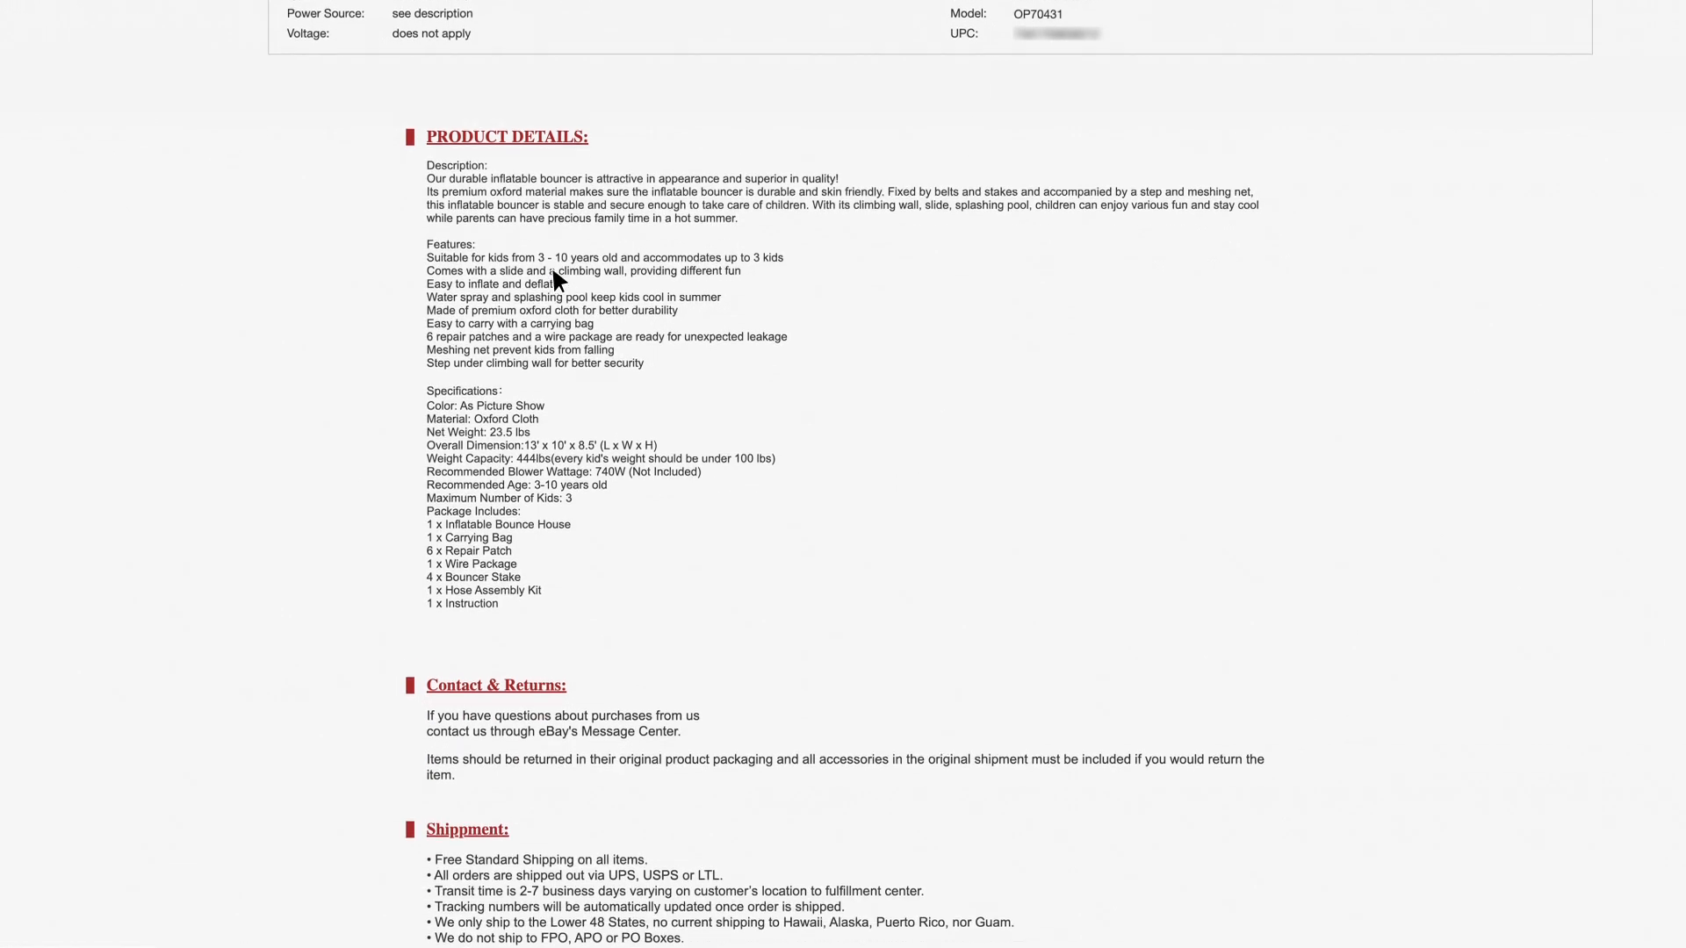